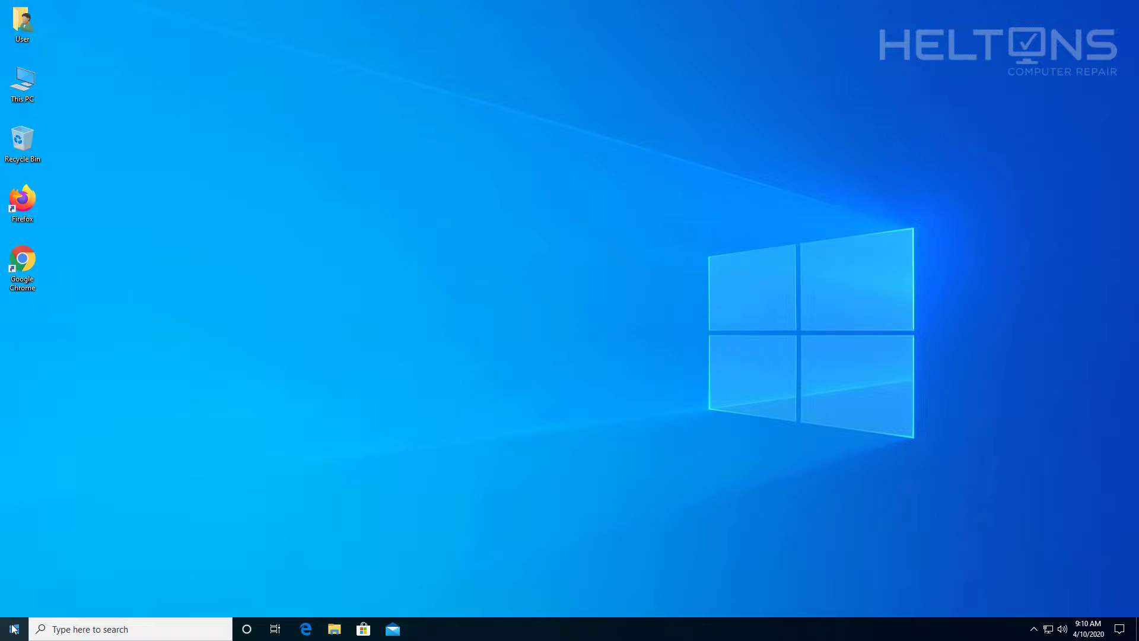
# Go to Settings > Apps and select the iCloud entry to show its options.
pyautogui.click(10, 629)
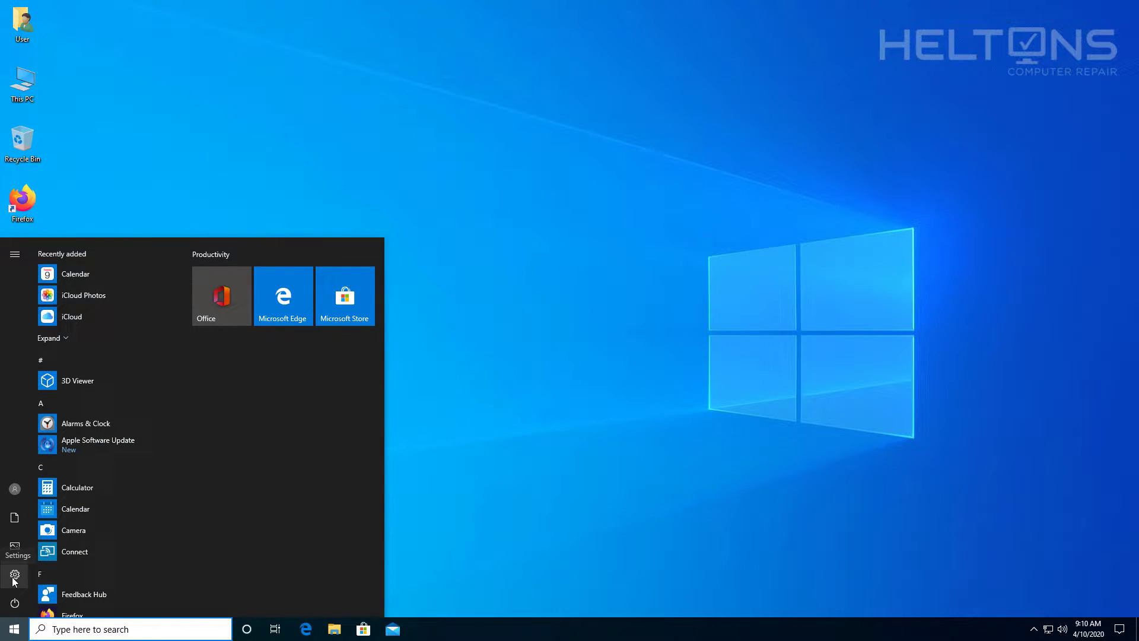
pyautogui.click(14, 575)
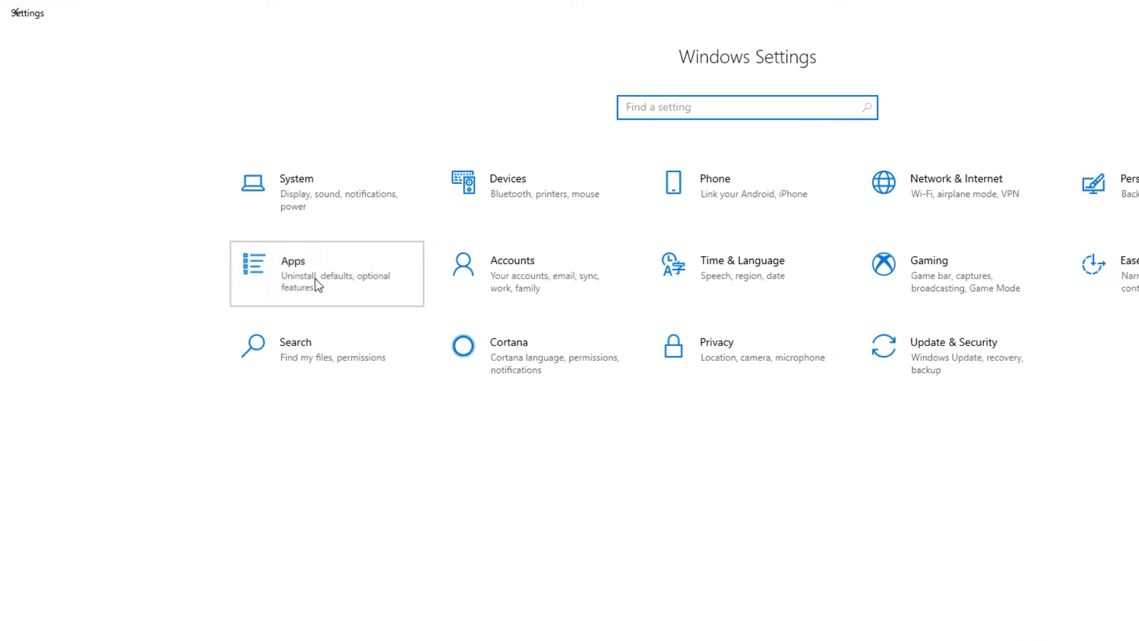
pyautogui.click(325, 272)
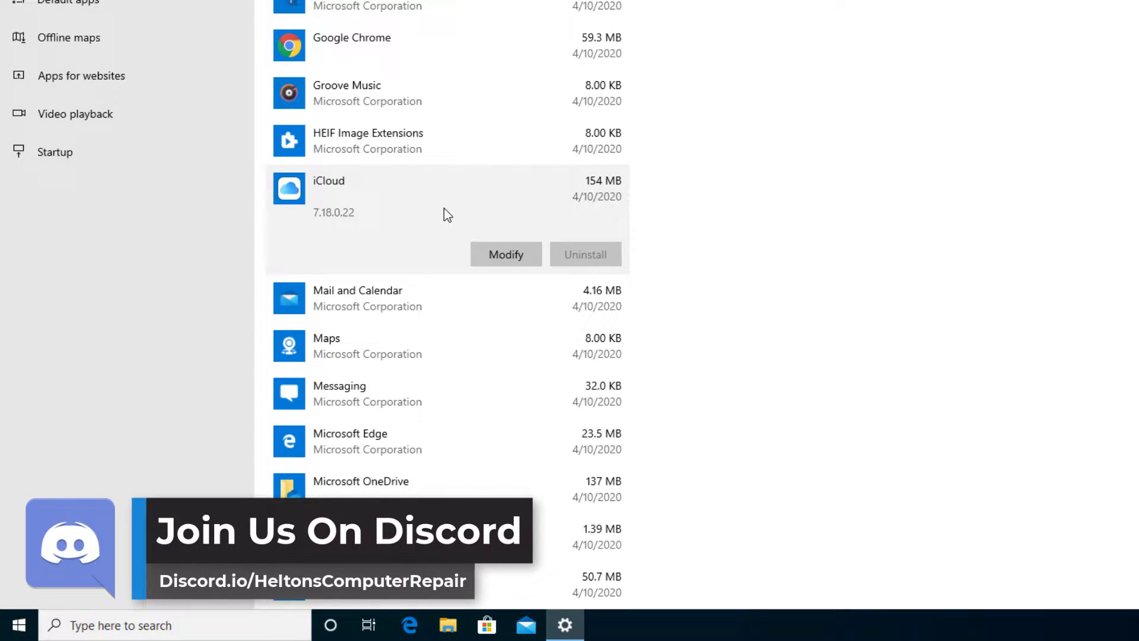
pyautogui.click(19, 625)
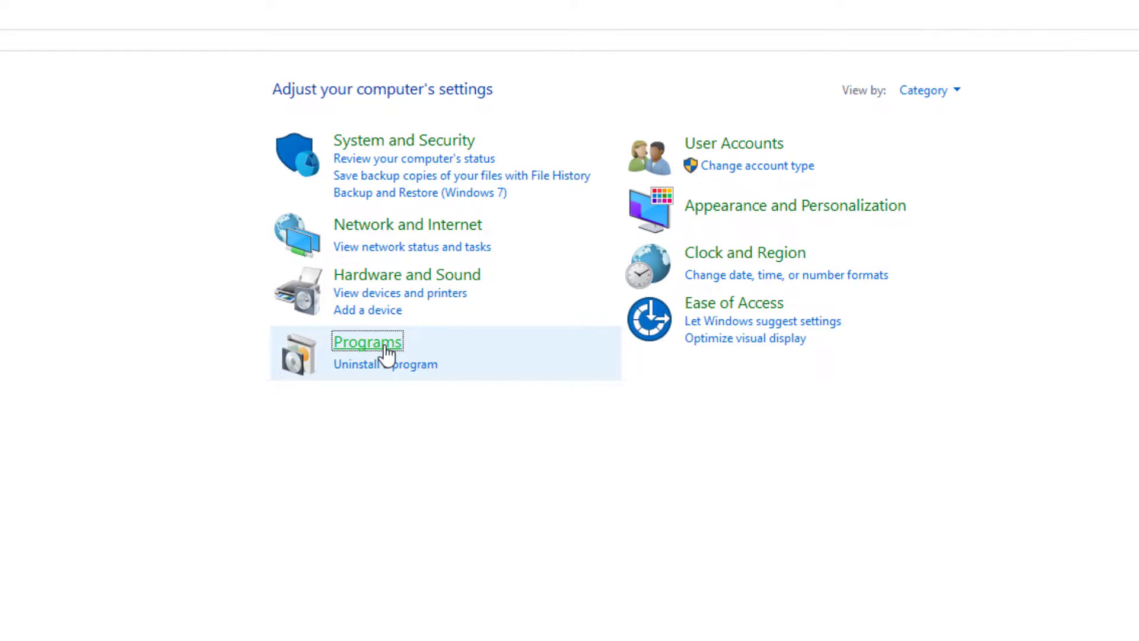
# Open Programs and Features from Control Panel's Programs category.
pyautogui.click(367, 341)
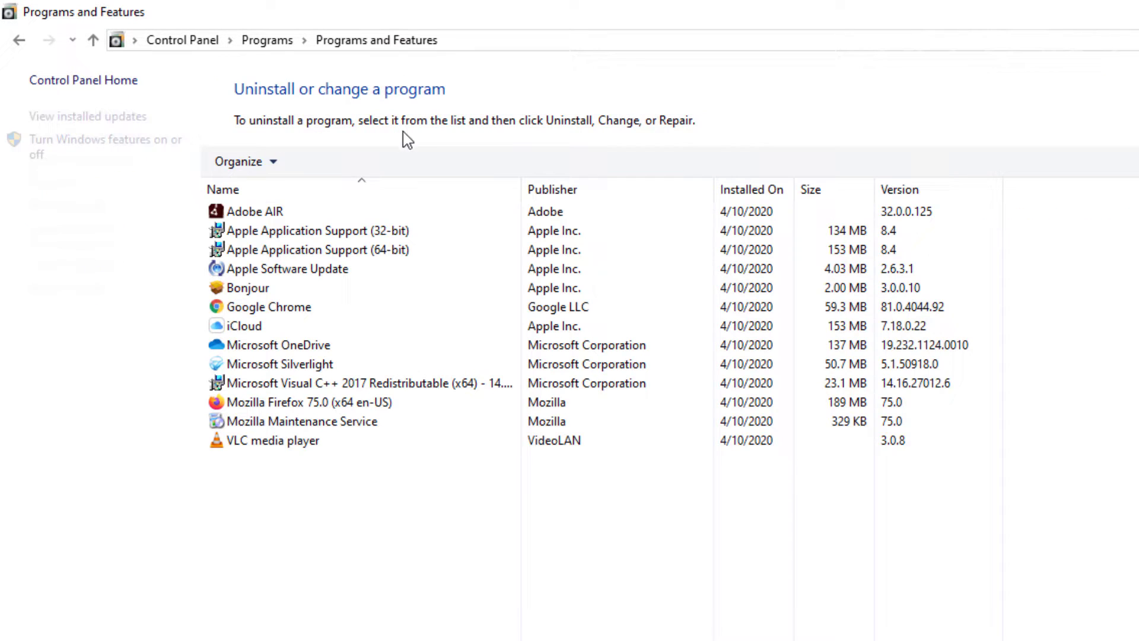
pyautogui.click(243, 325)
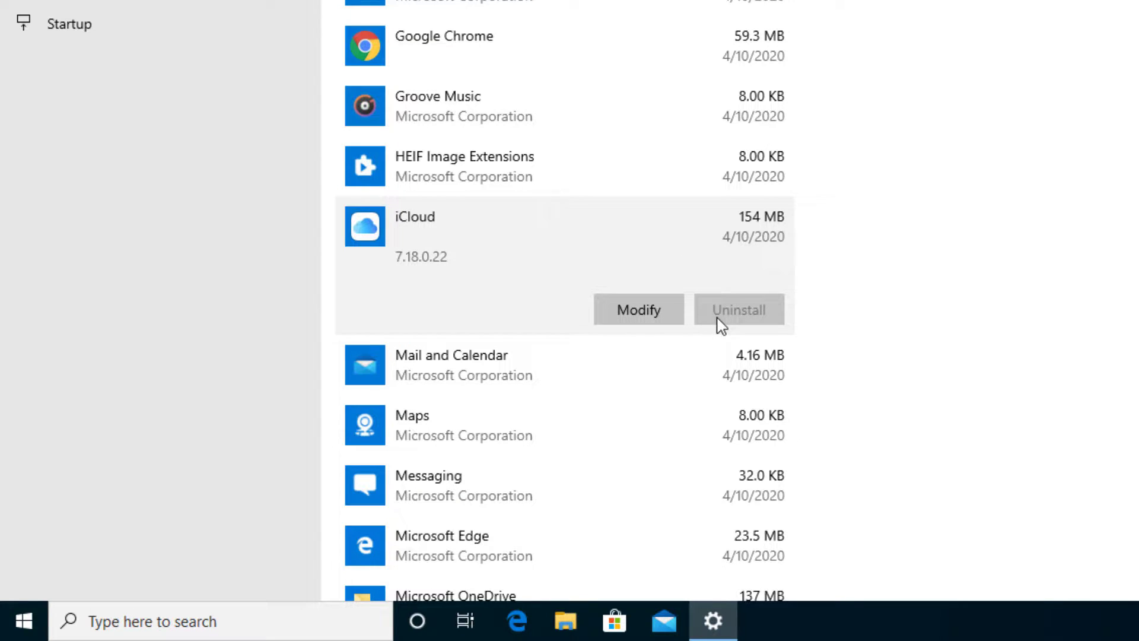
pyautogui.moveTo(638, 309)
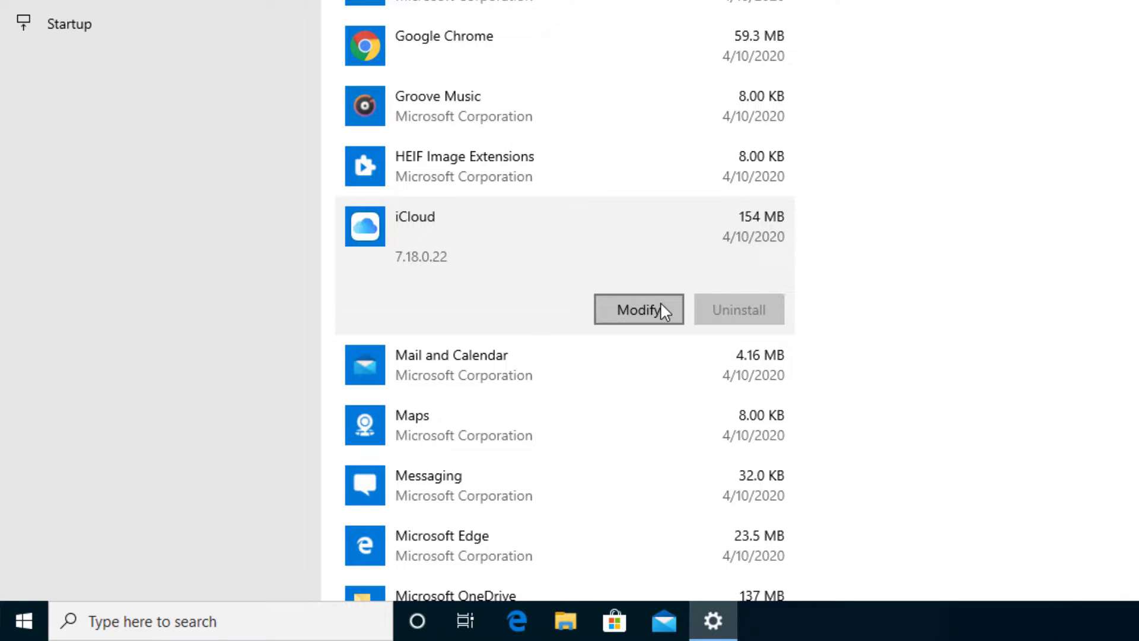
# Remove iCloud for Windows through its repair-or-remove installer, approving the UAC prompt.
pyautogui.click(638, 310)
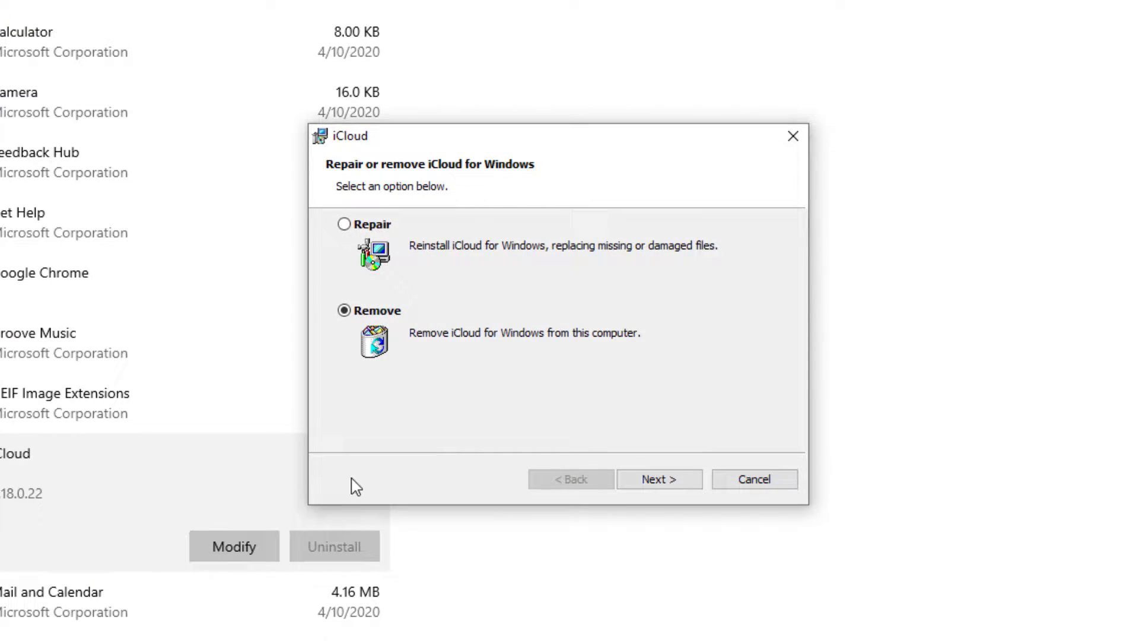
pyautogui.moveTo(392, 479)
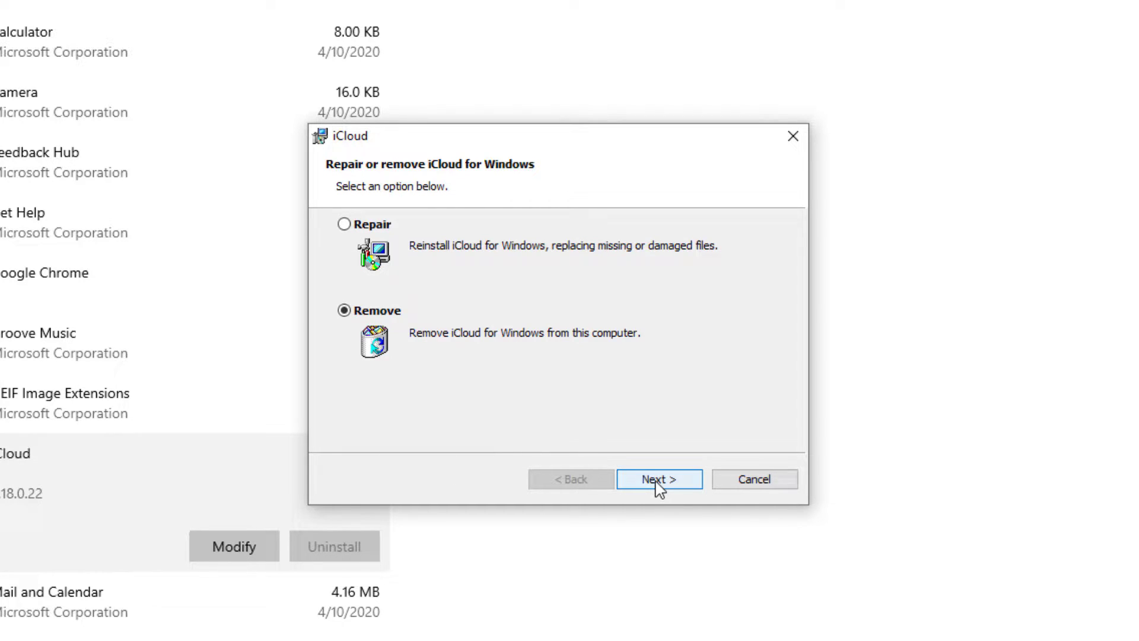
pyautogui.click(658, 478)
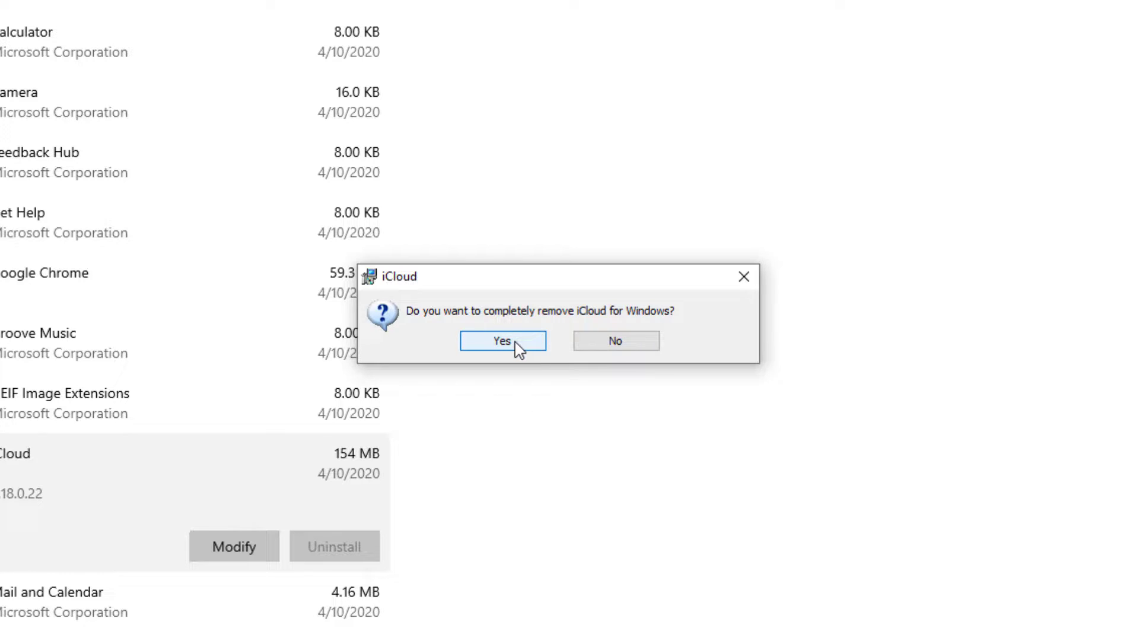
pyautogui.click(502, 340)
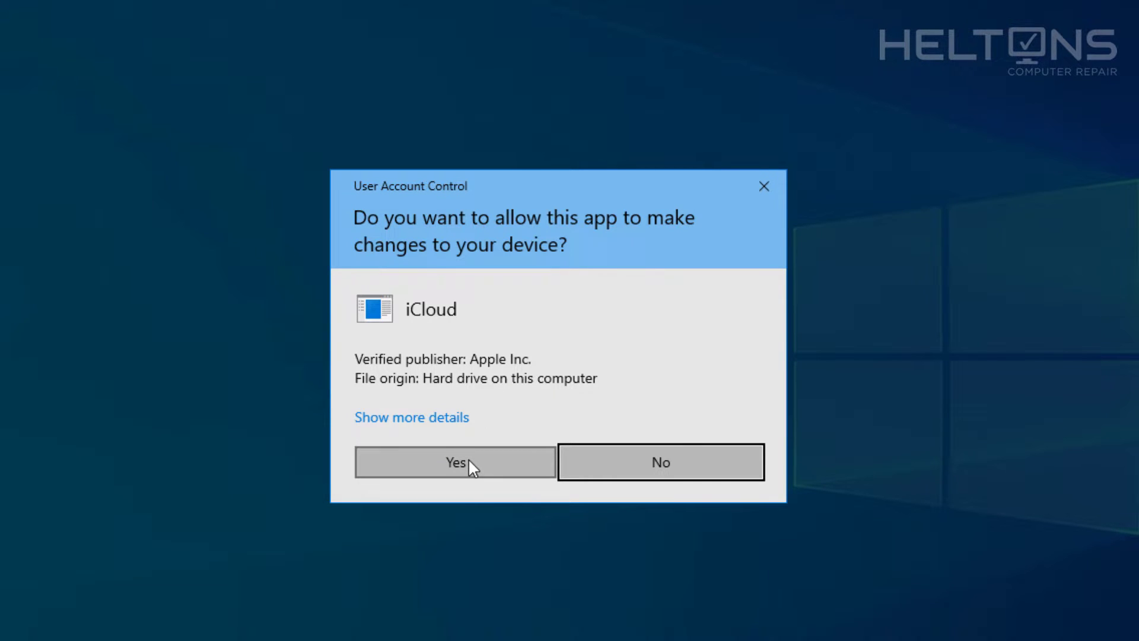
pyautogui.click(454, 462)
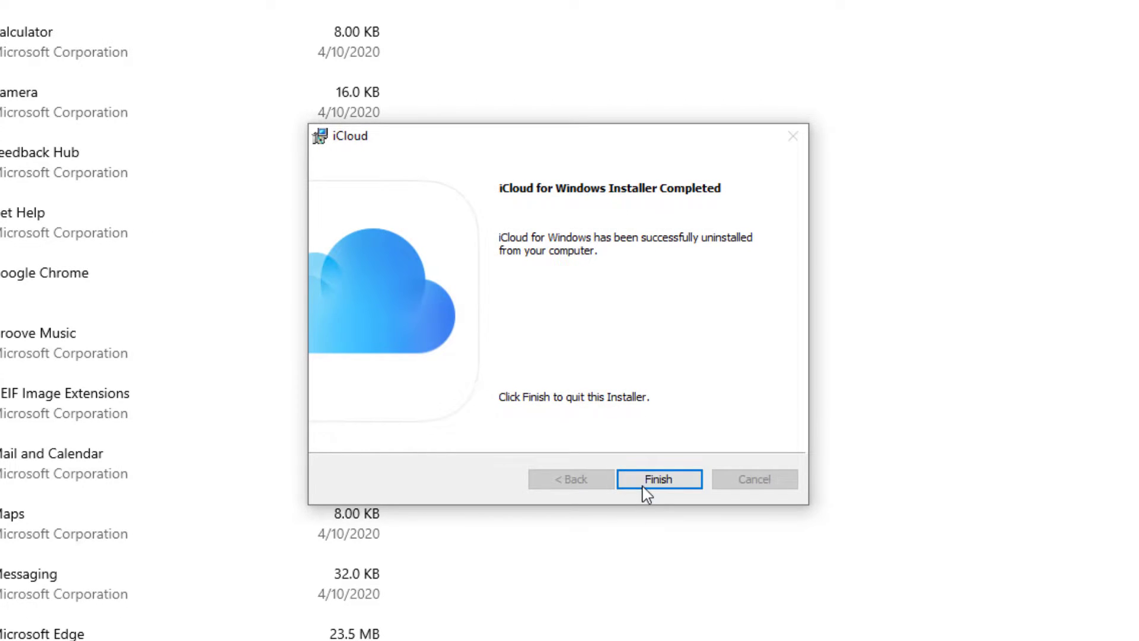
pyautogui.click(658, 479)
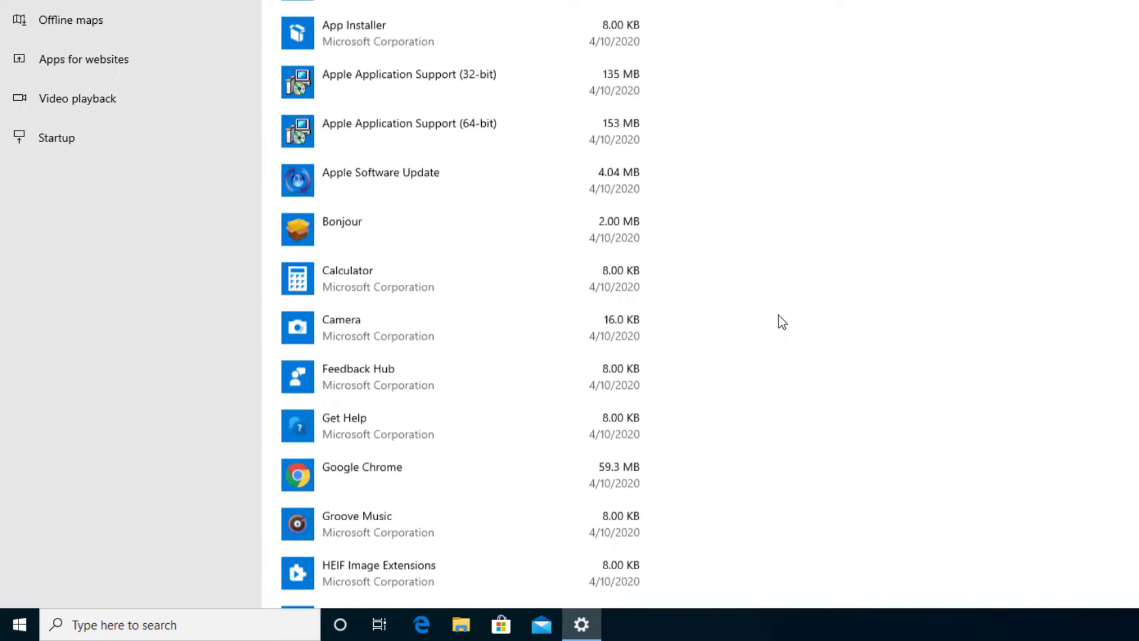
# Uninstall Apple Application Support (32-bit), approving the User Account Control prompt.
pyautogui.scroll(-3)
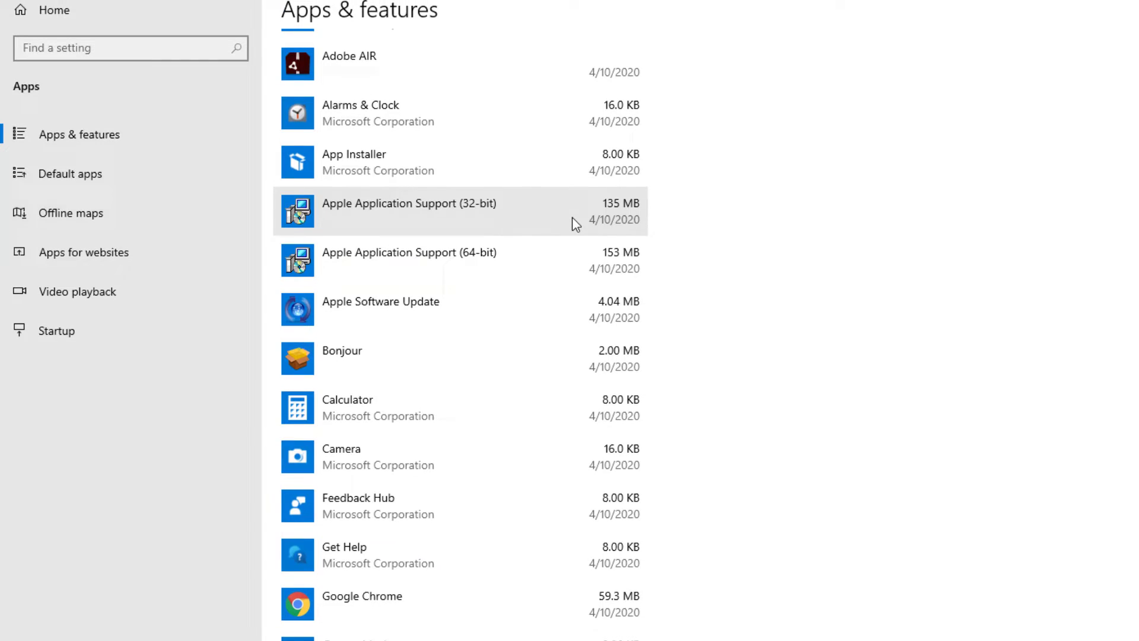
pyautogui.moveTo(491, 357)
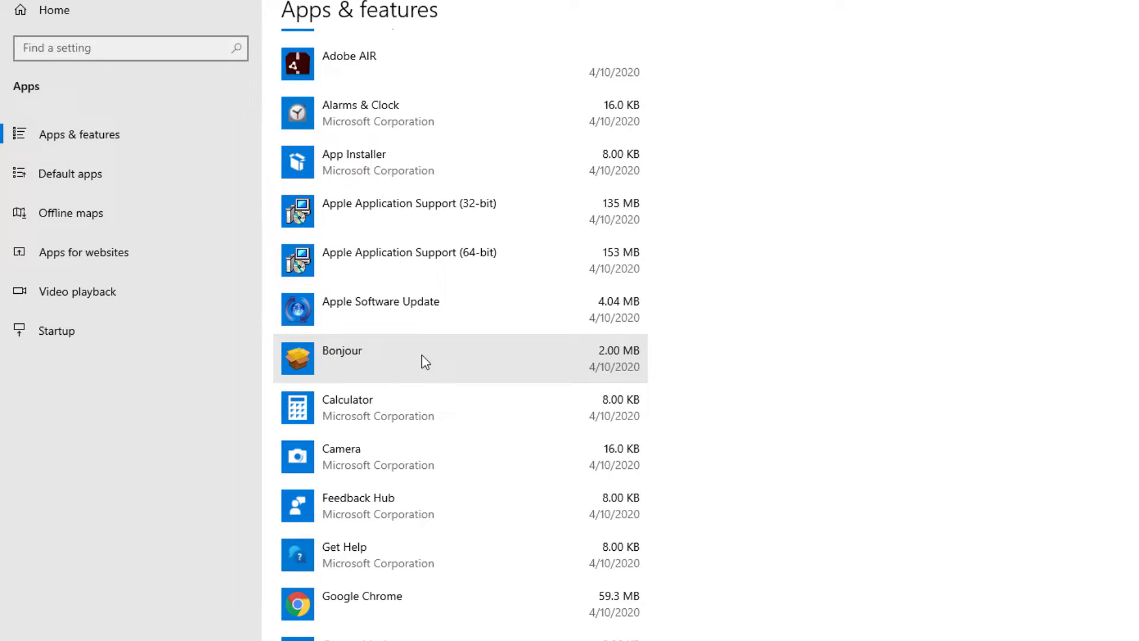
pyautogui.moveTo(428, 326)
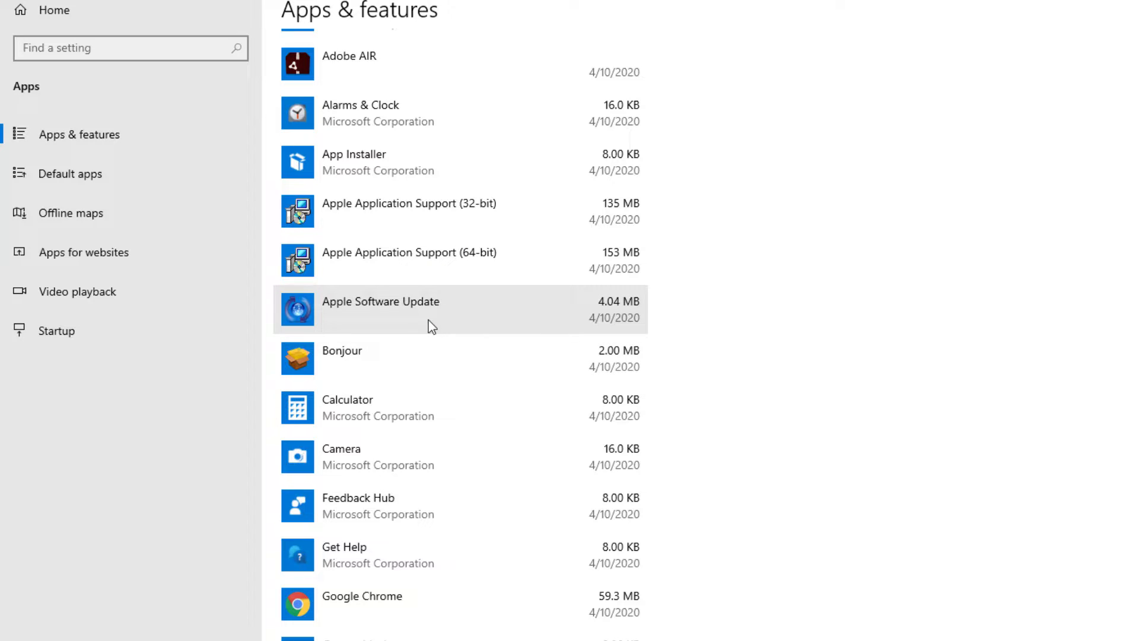
pyautogui.moveTo(444, 223)
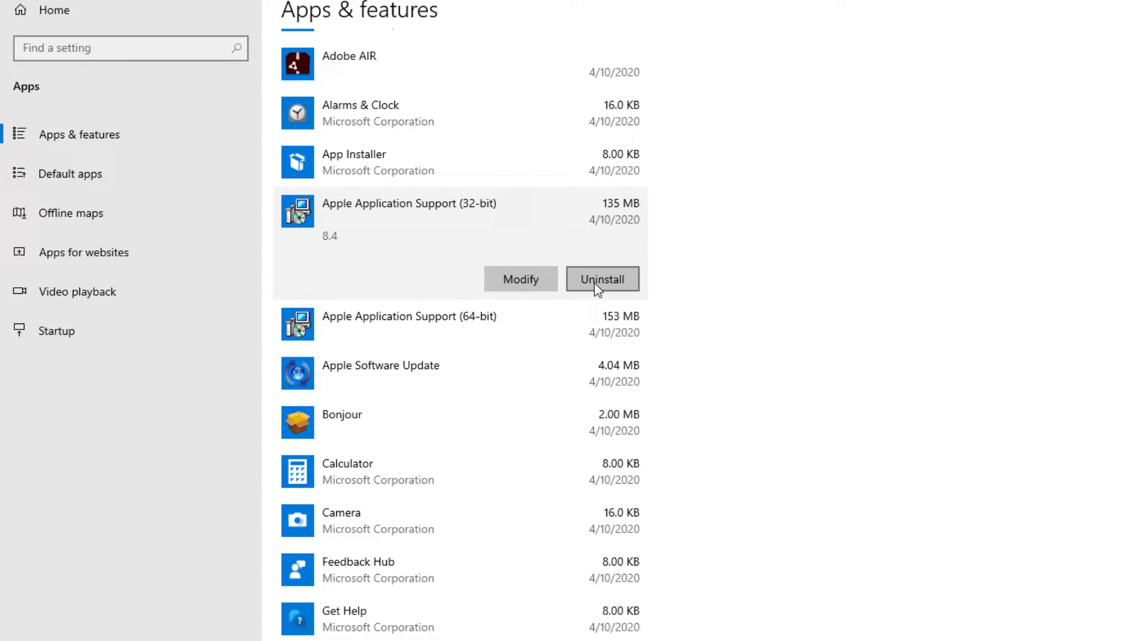
pyautogui.click(602, 278)
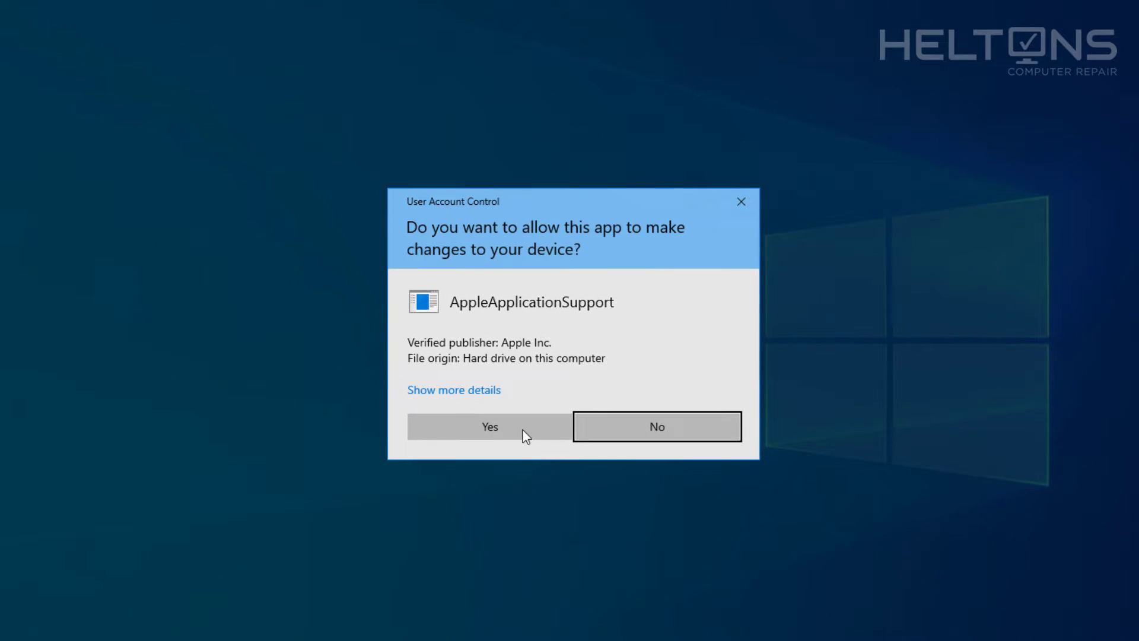
pyautogui.click(489, 427)
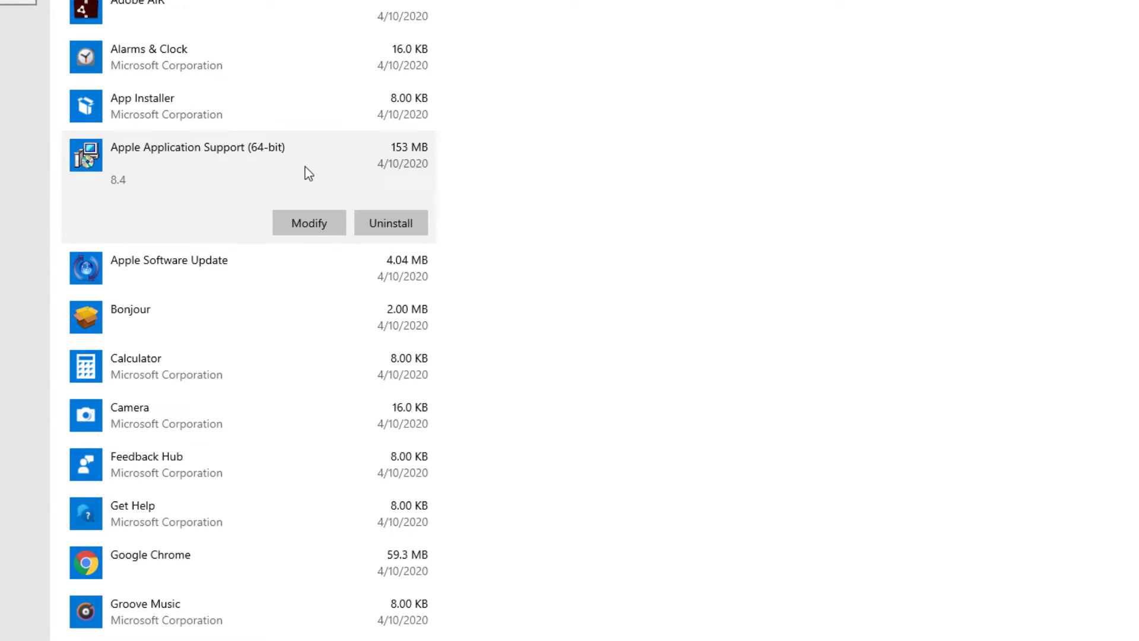
# Uninstall Apple Application Support (64-bit), letting it close and restart Windows Explorer.
pyautogui.click(390, 223)
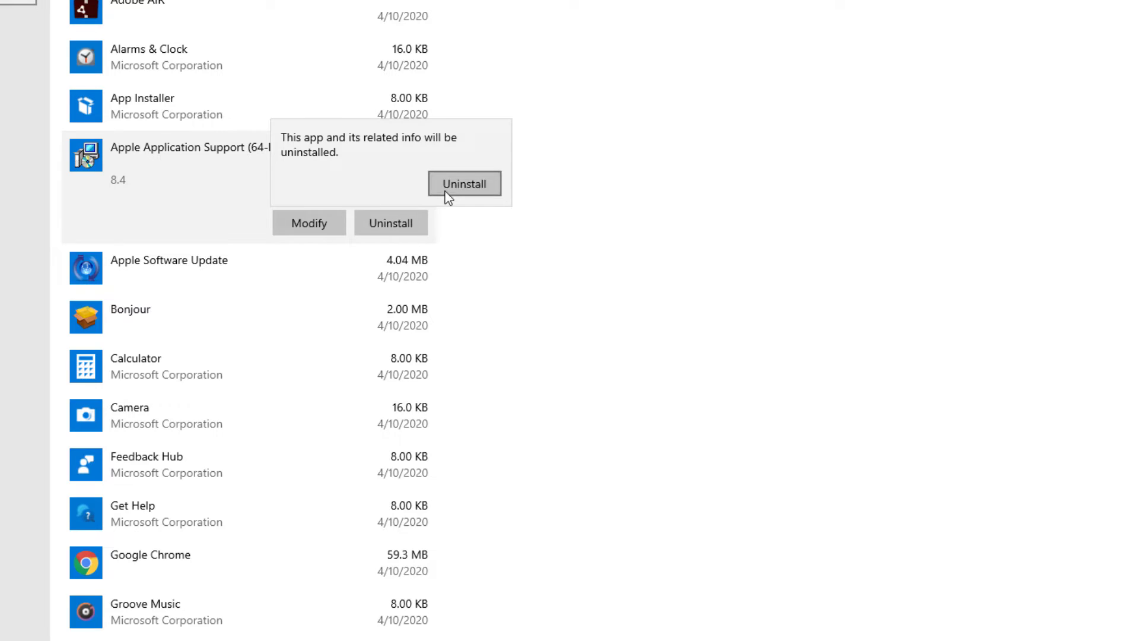
pyautogui.click(464, 183)
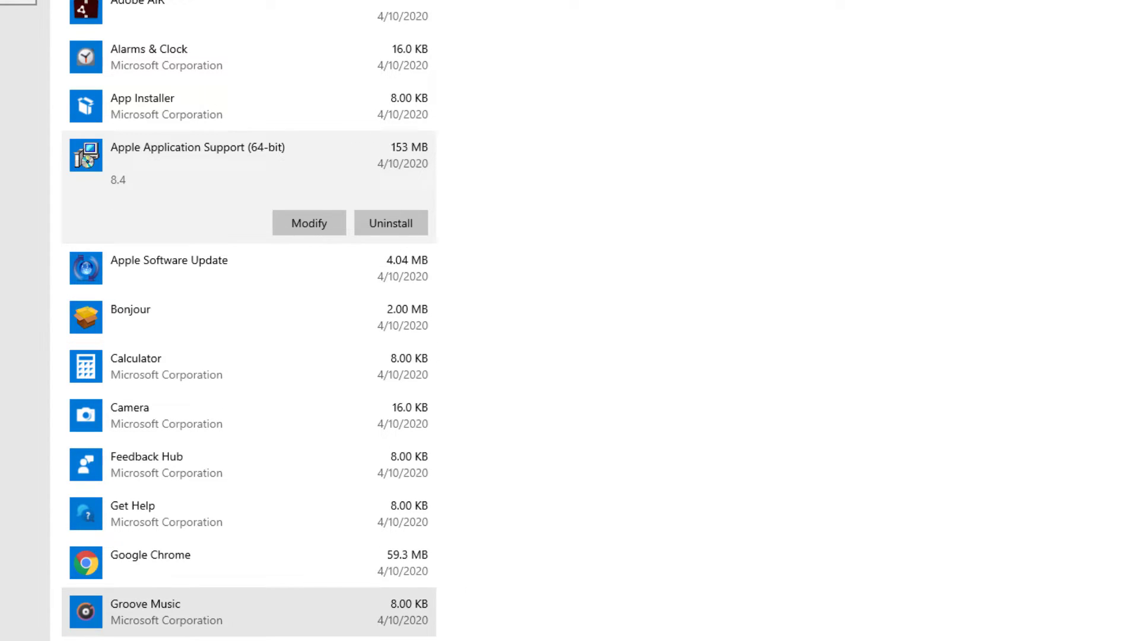
pyautogui.click(391, 223)
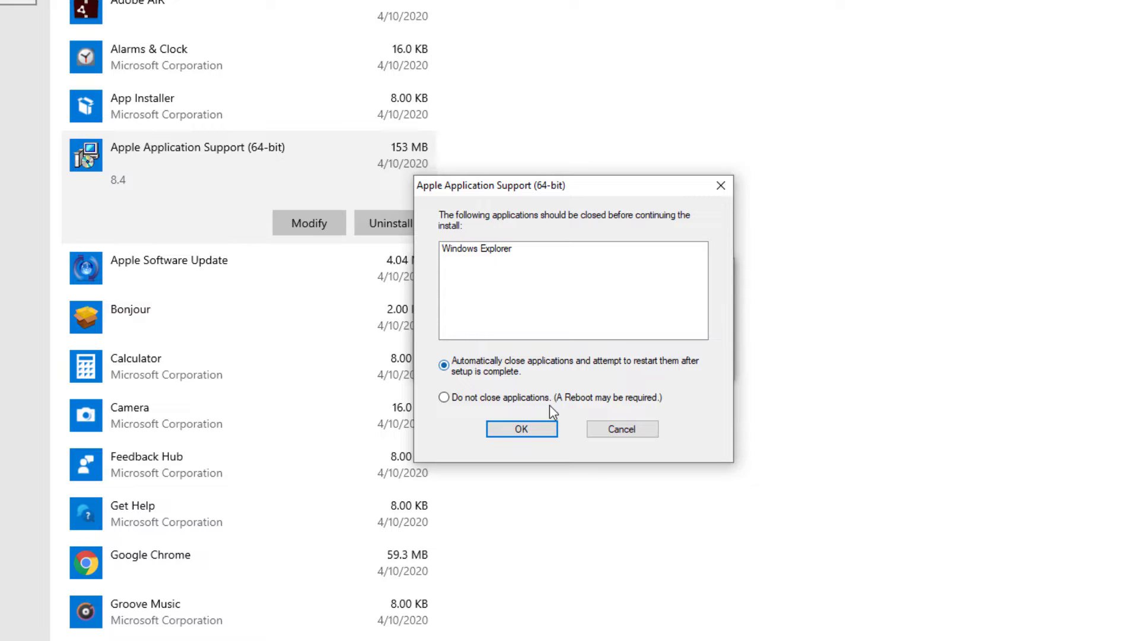
pyautogui.click(521, 428)
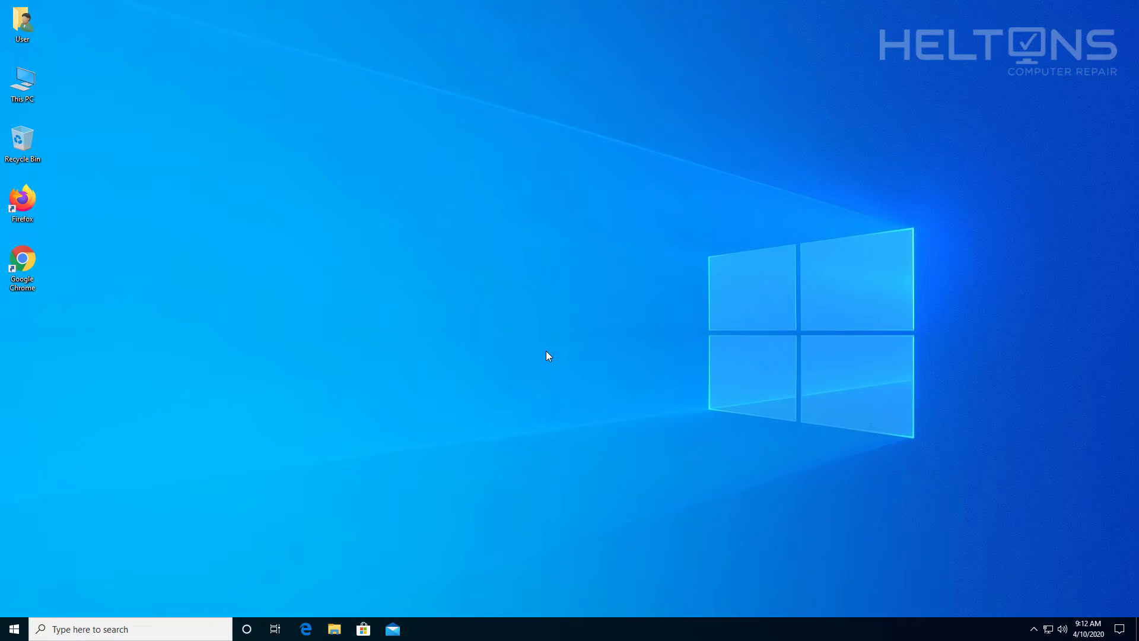
pyautogui.moveTo(11, 629)
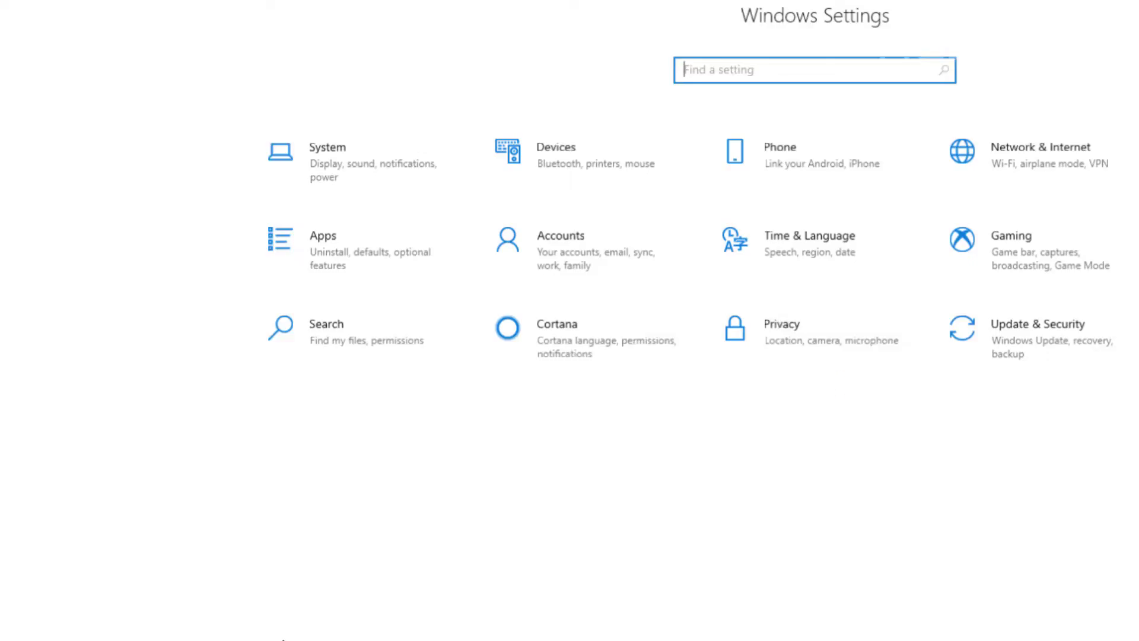
# Uninstall Apple Software Update from Apps & features, approving the UAC prompt.
pyautogui.click(322, 236)
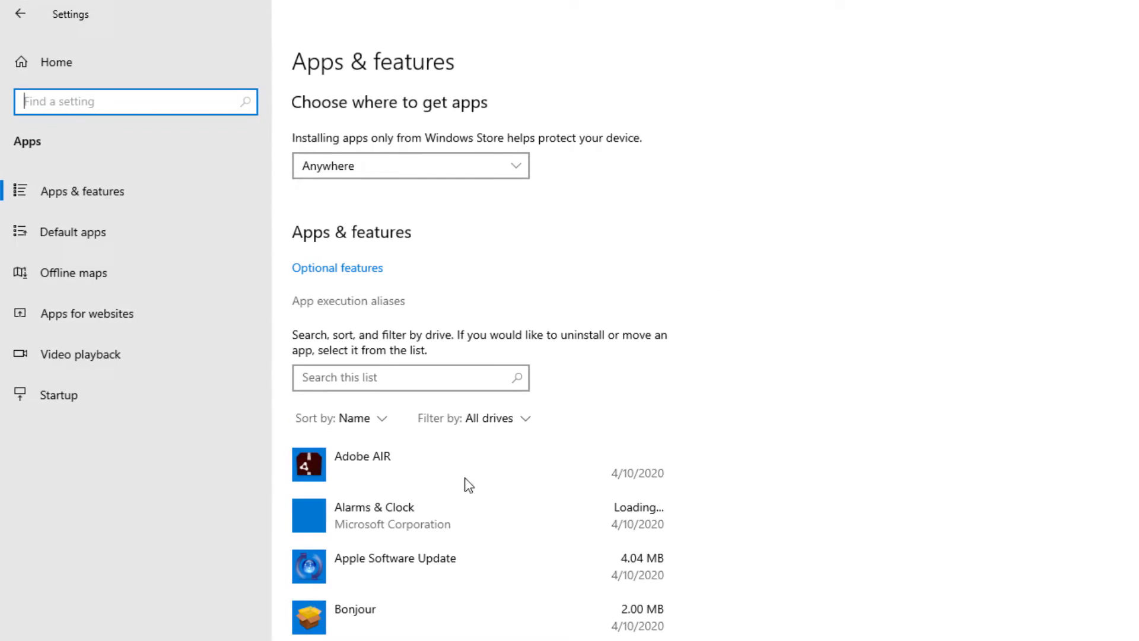
pyautogui.scroll(-3)
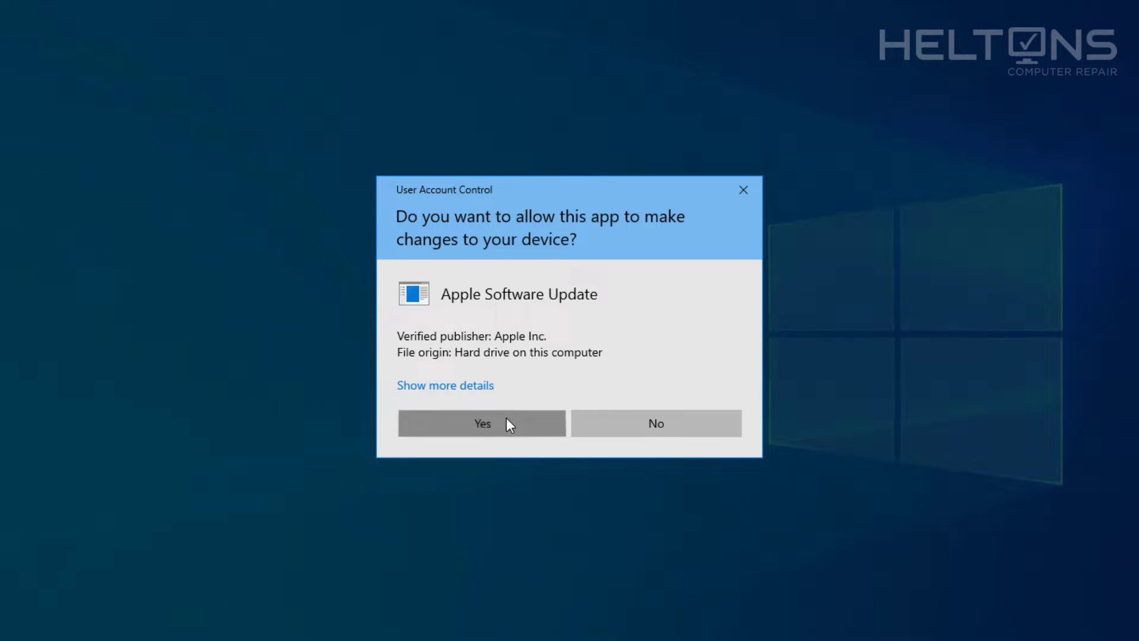
pyautogui.click(482, 423)
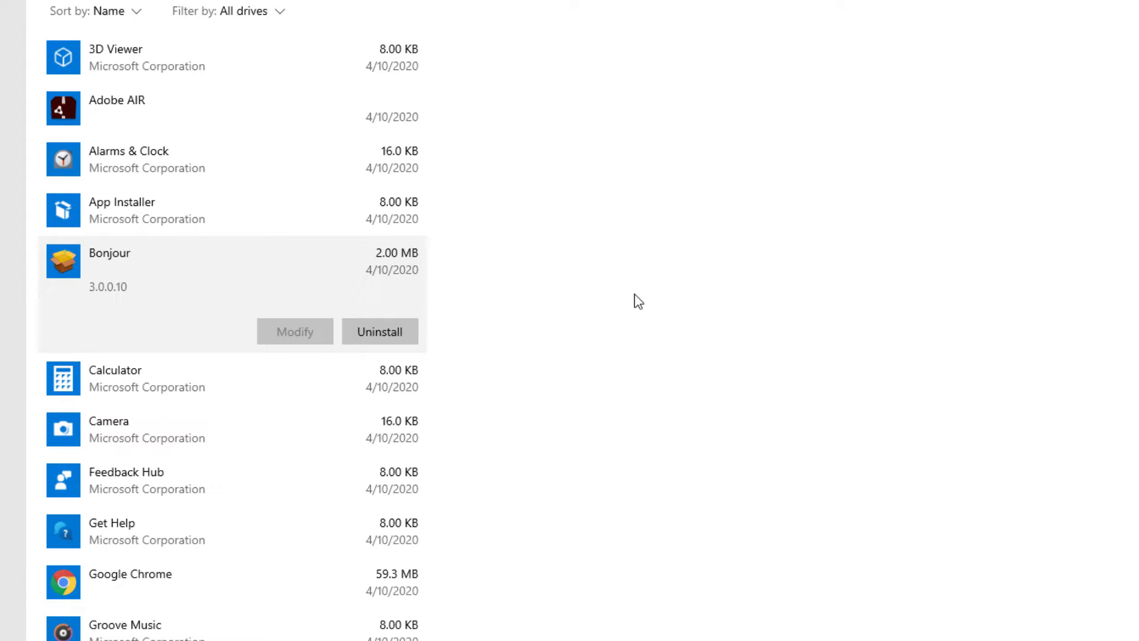
pyautogui.moveTo(663, 126)
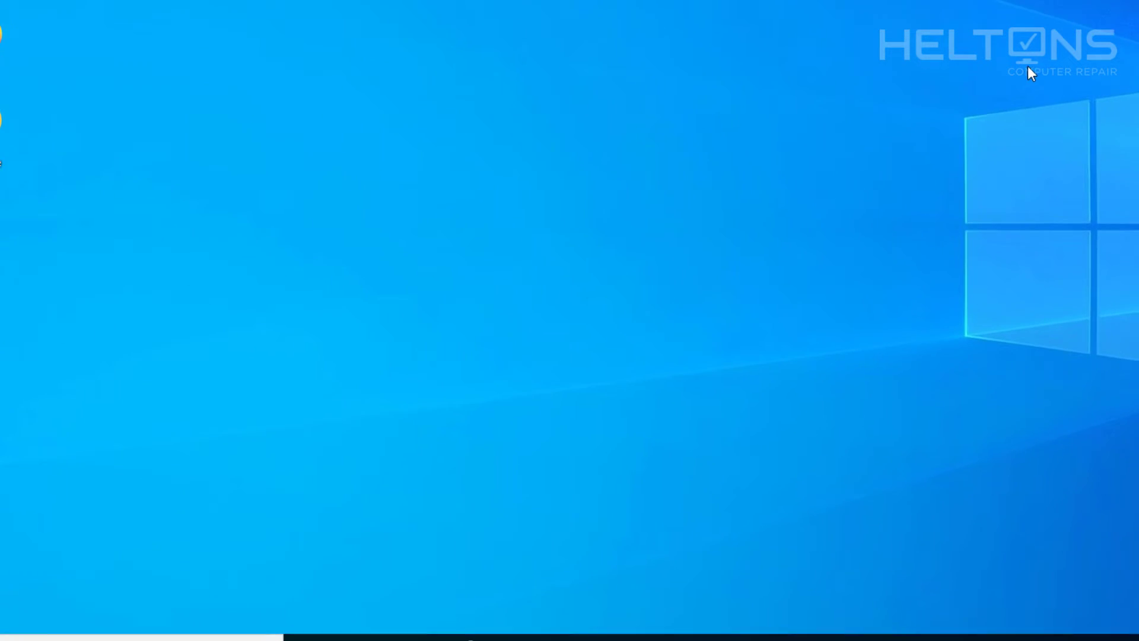
# Uninstall Bonjour from Control Panel's Programs and Features and confirm.
pyautogui.click(19, 624)
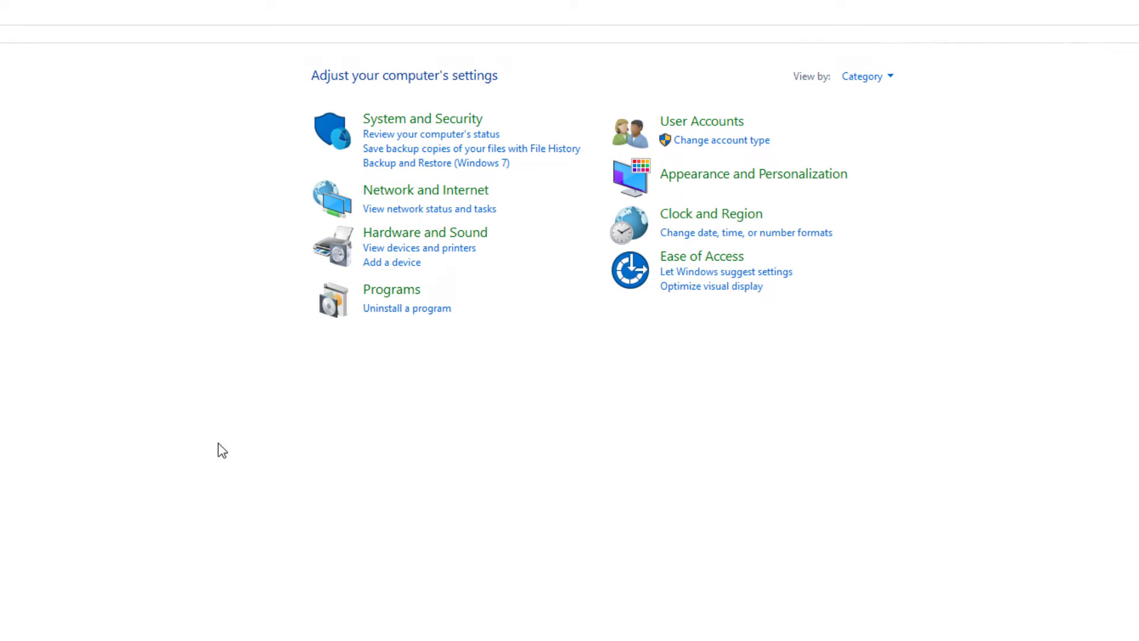
pyautogui.click(391, 289)
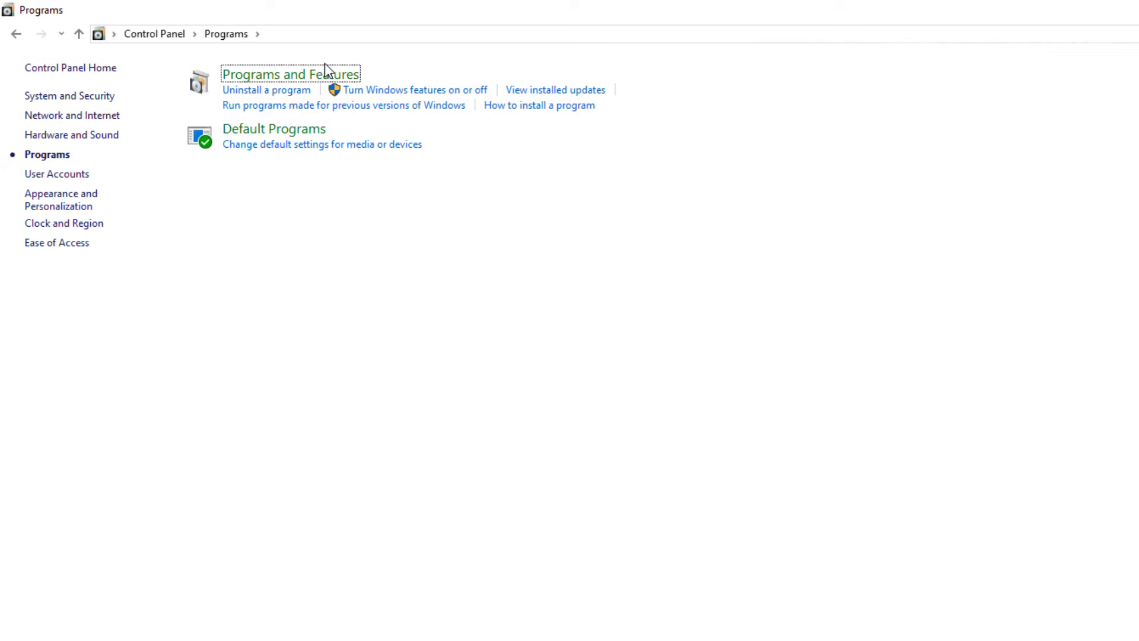
pyautogui.click(290, 74)
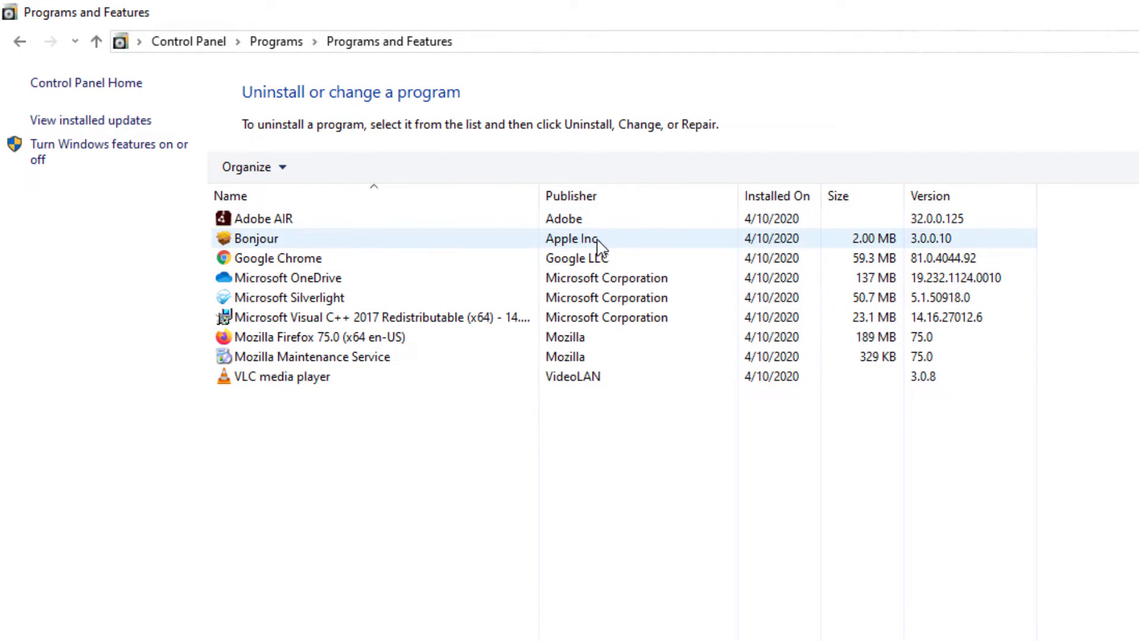
pyautogui.click(255, 237)
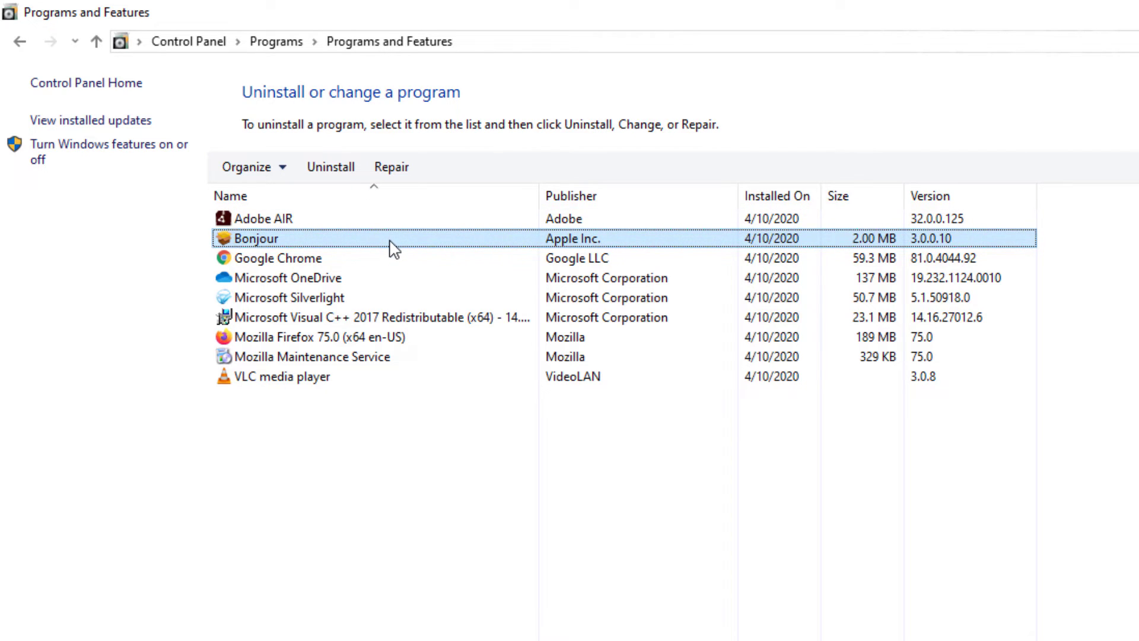
pyautogui.click(329, 166)
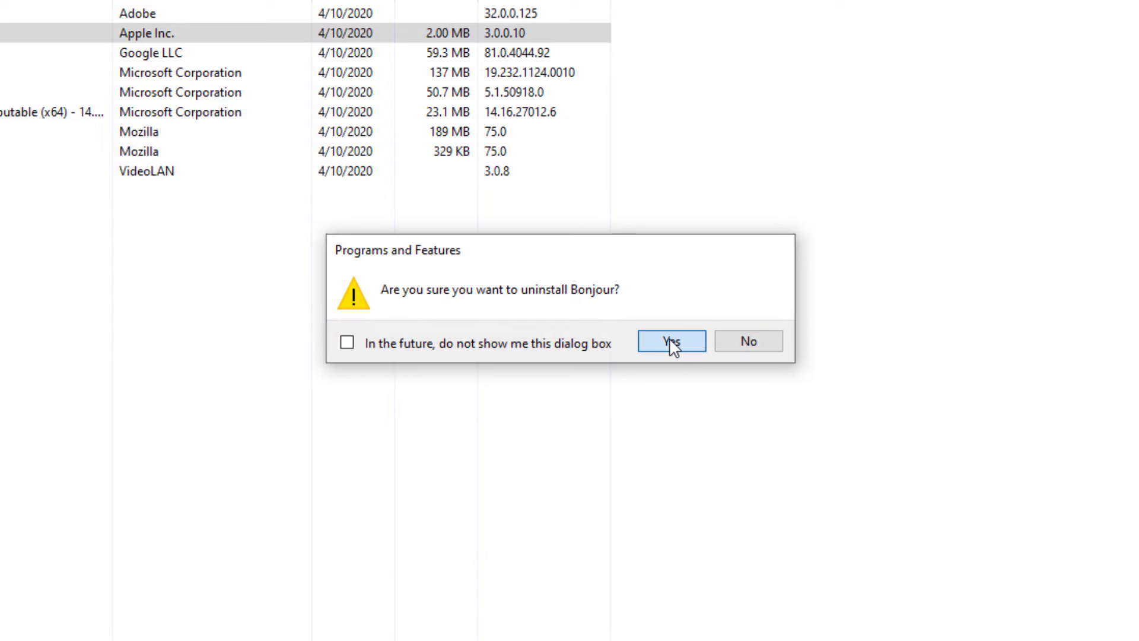
pyautogui.click(671, 341)
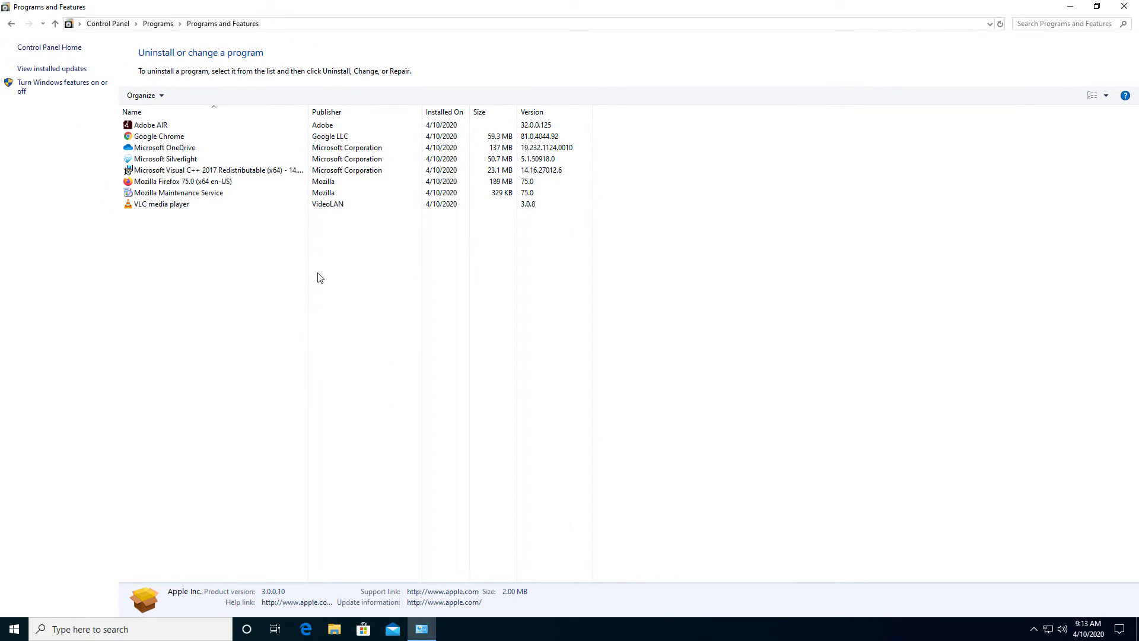
pyautogui.moveTo(92, 538)
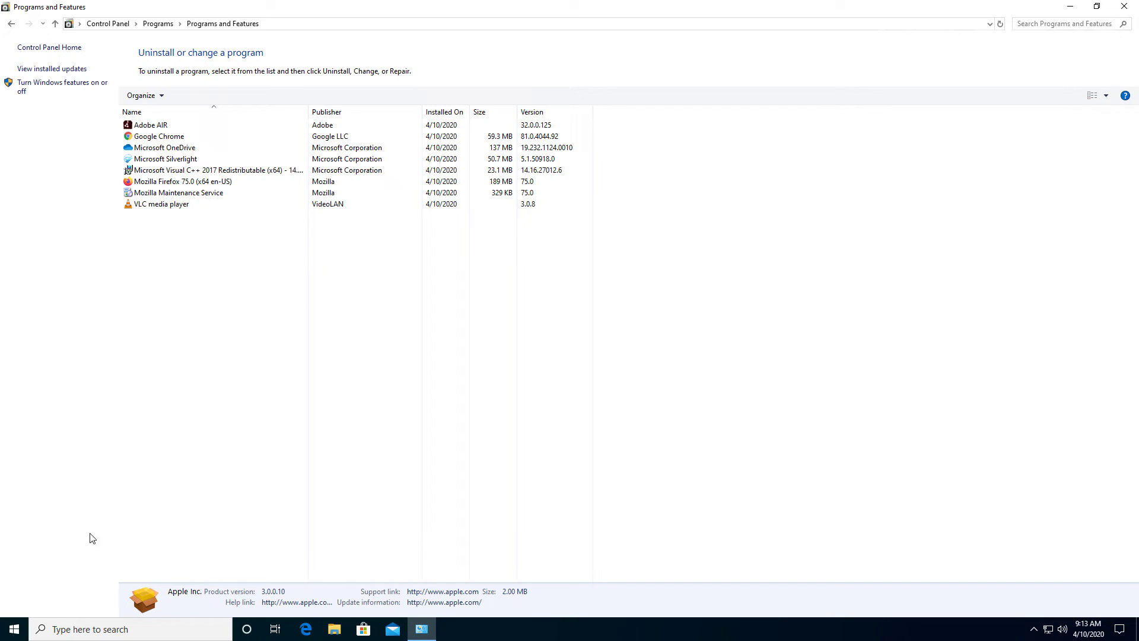